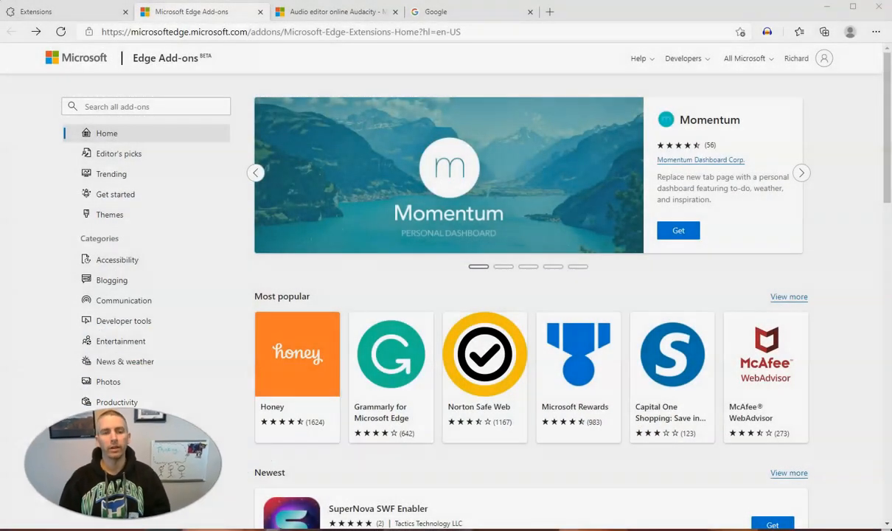
pyautogui.moveTo(162, 66)
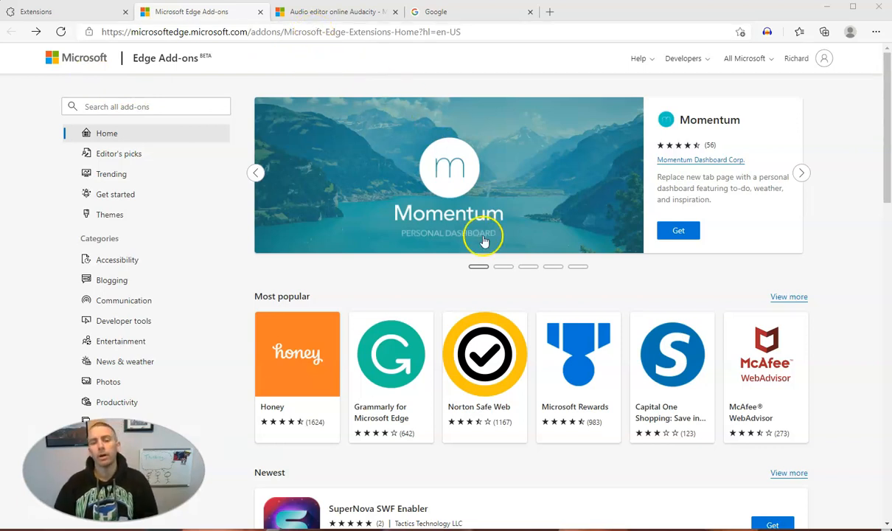
# Scroll the Edge Add-ons home page down to the Work from home tools listings
pyautogui.scroll(-3)
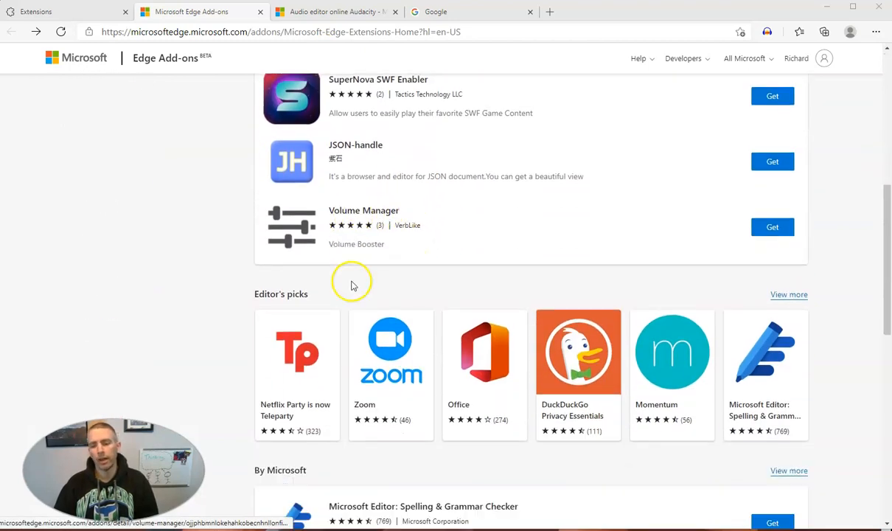
pyautogui.scroll(-3)
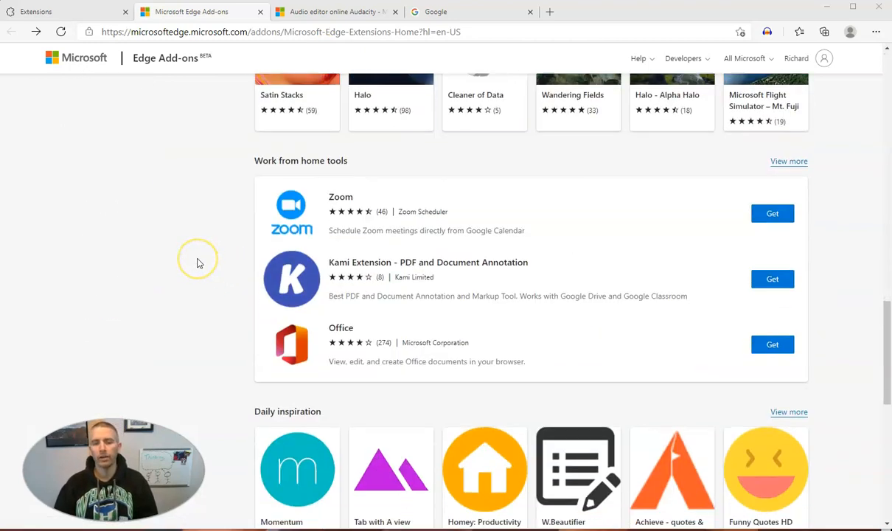
pyautogui.scroll(-3)
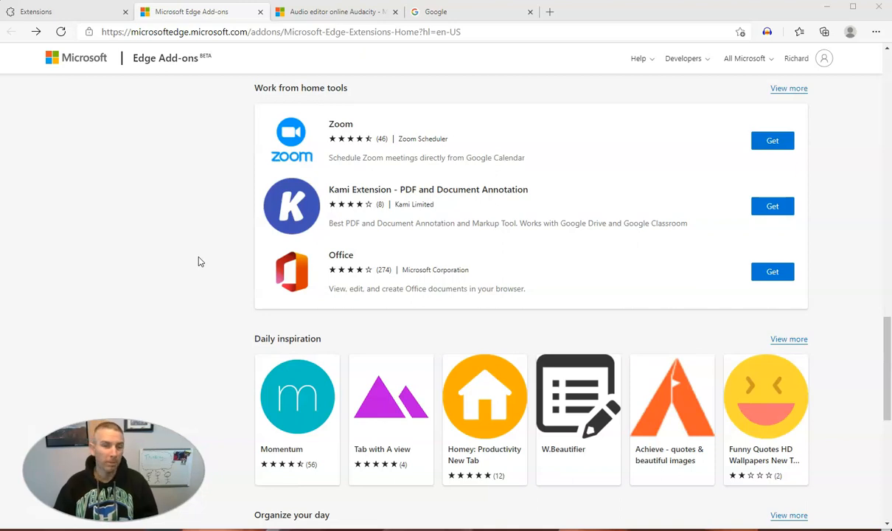
pyautogui.moveTo(206, 262)
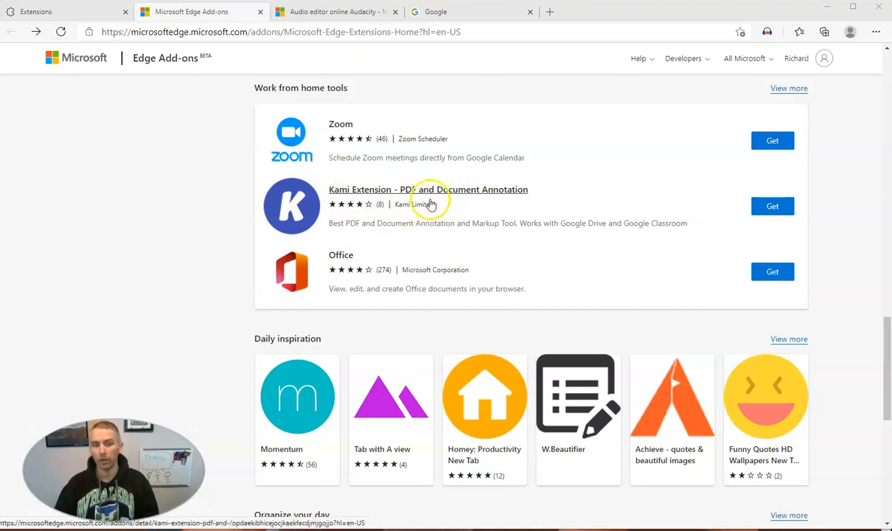
pyautogui.moveTo(500, 198)
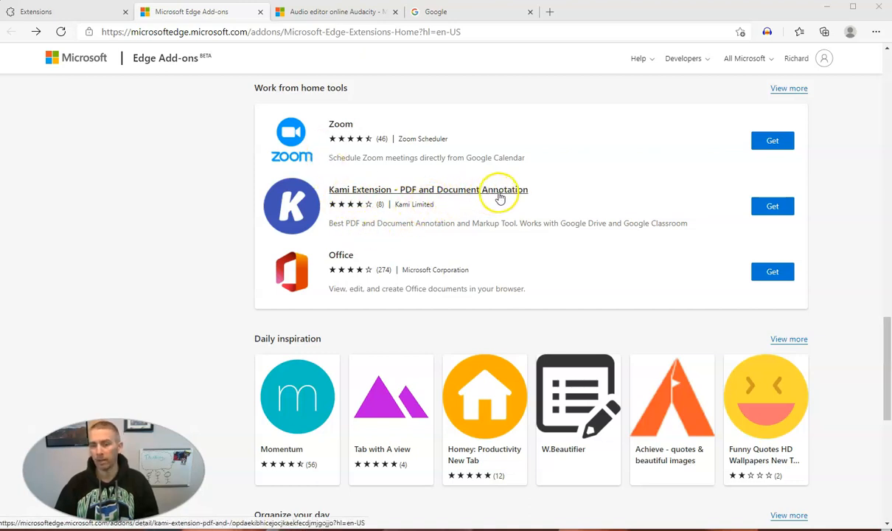
pyautogui.moveTo(297, 212)
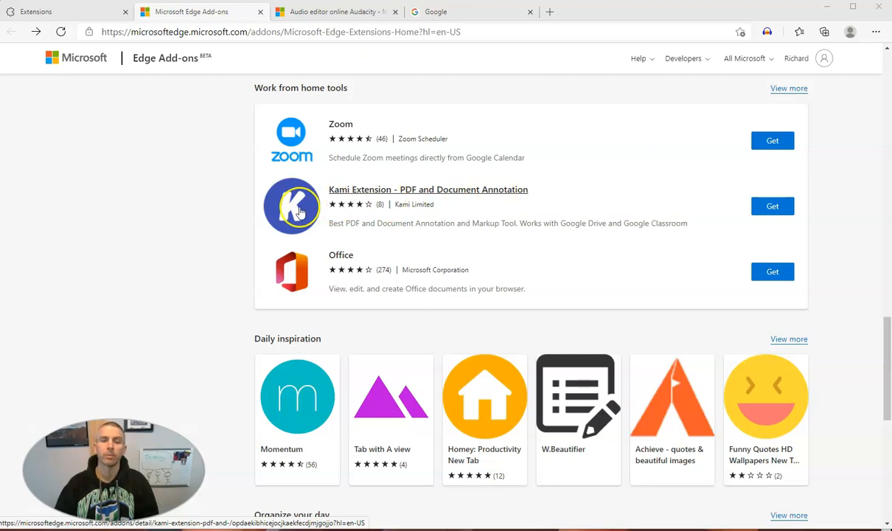
# Bring up the Kami Extension - PDF and Document Annotation store page and review its description and reviews
pyautogui.click(427, 189)
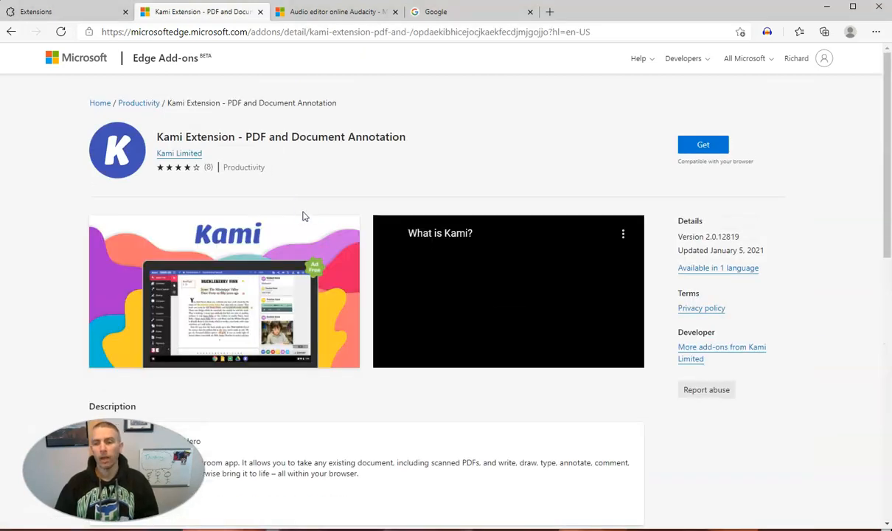
pyautogui.moveTo(380, 165)
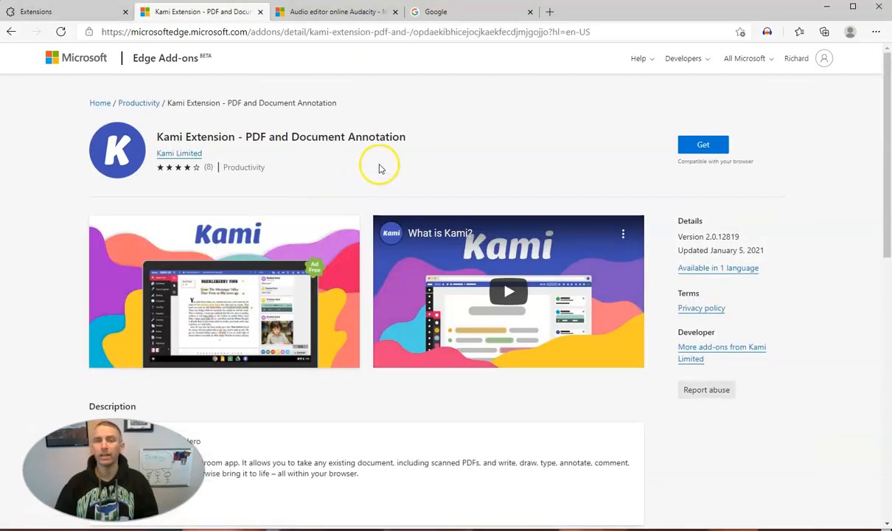
pyautogui.moveTo(351, 180)
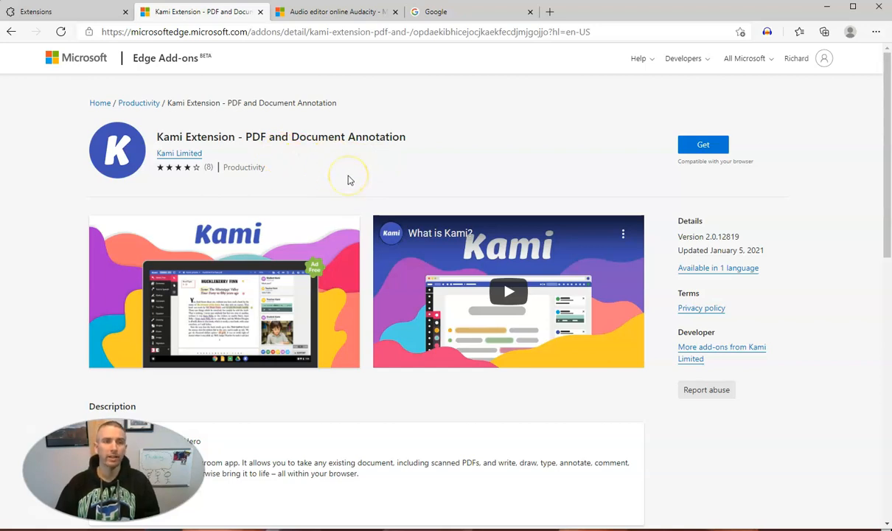
pyautogui.moveTo(350, 180)
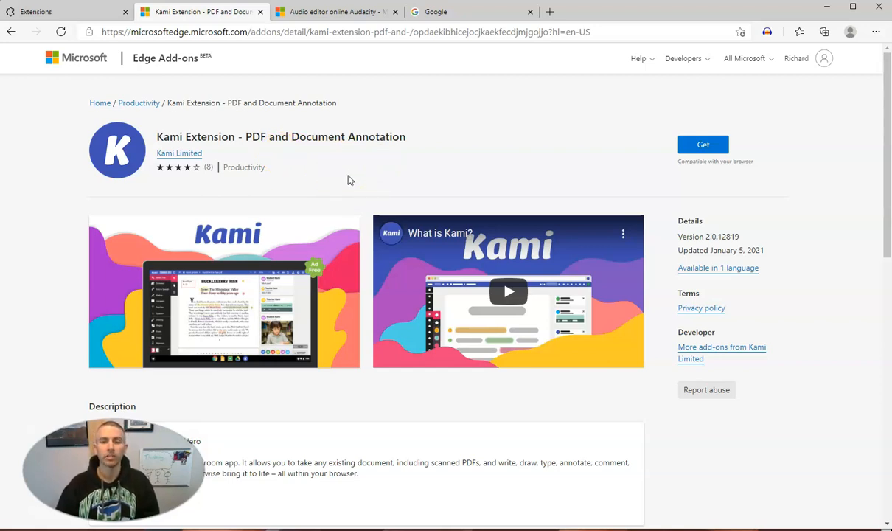
pyautogui.scroll(-3)
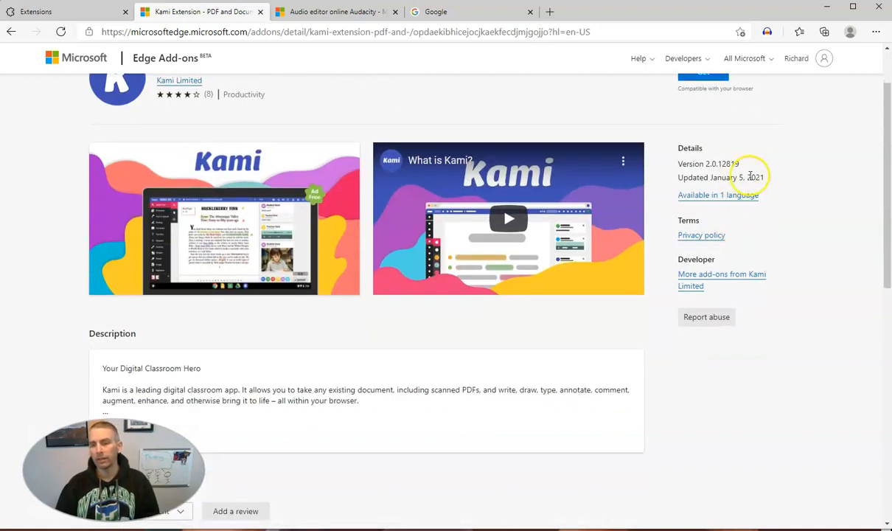
pyautogui.moveTo(701, 180)
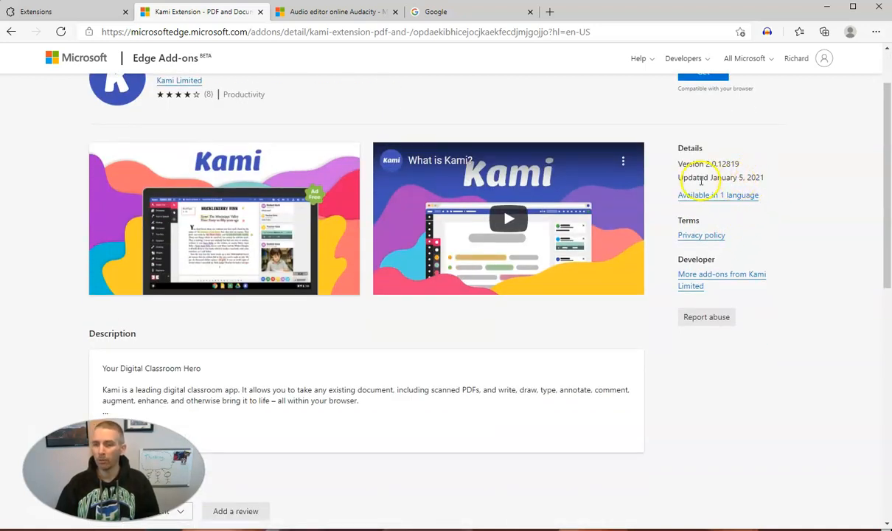
pyautogui.moveTo(710, 218)
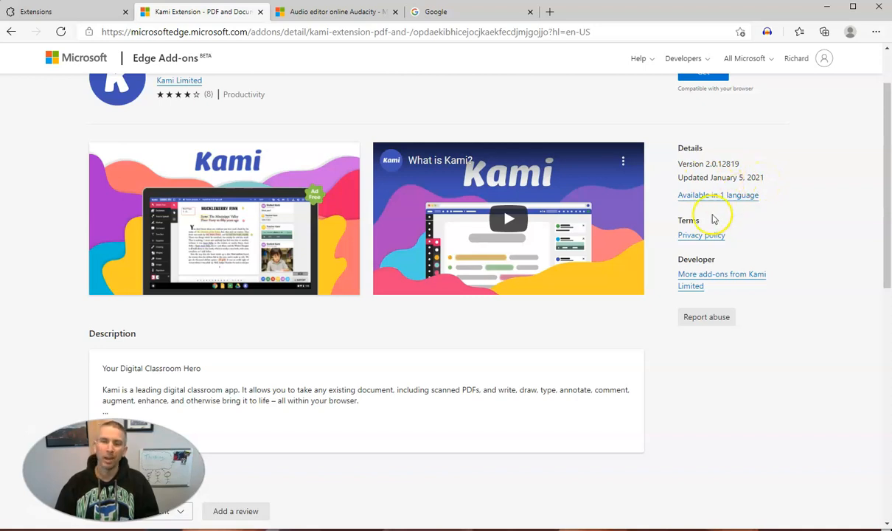
pyautogui.moveTo(516, 350)
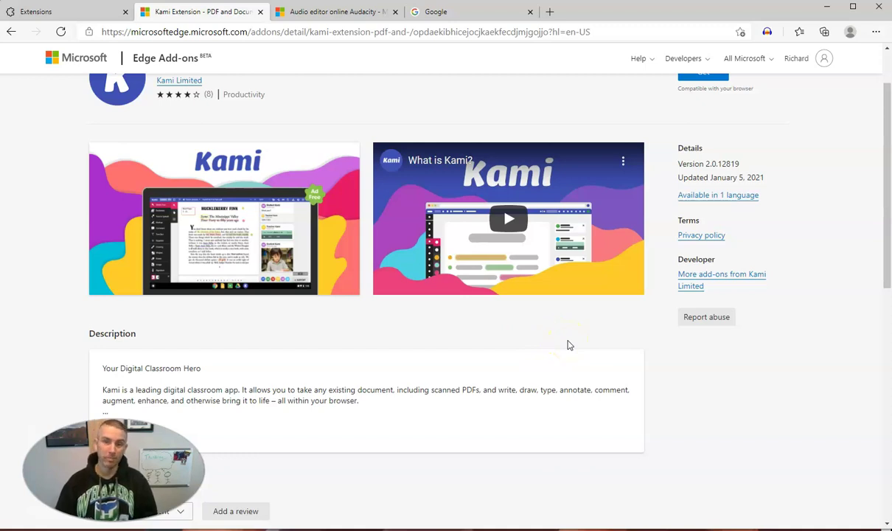
pyautogui.scroll(-3)
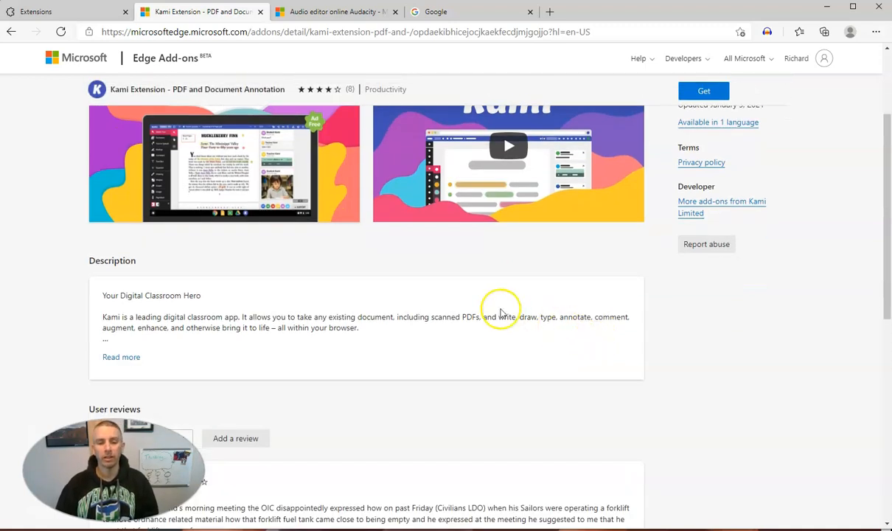
pyautogui.scroll(3)
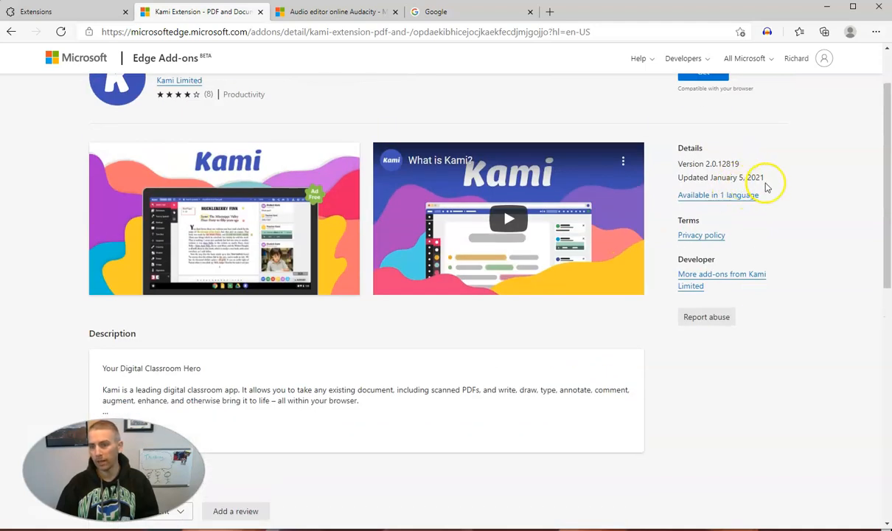
pyautogui.moveTo(754, 177)
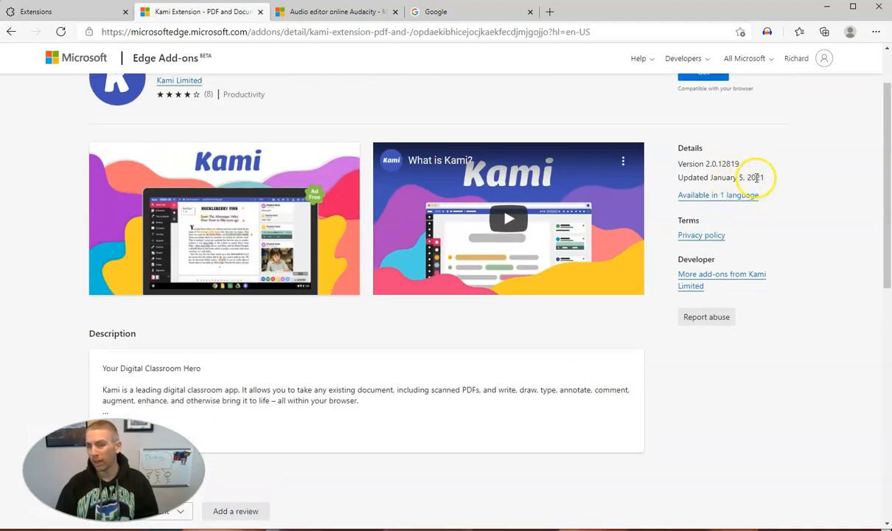
pyautogui.scroll(-3)
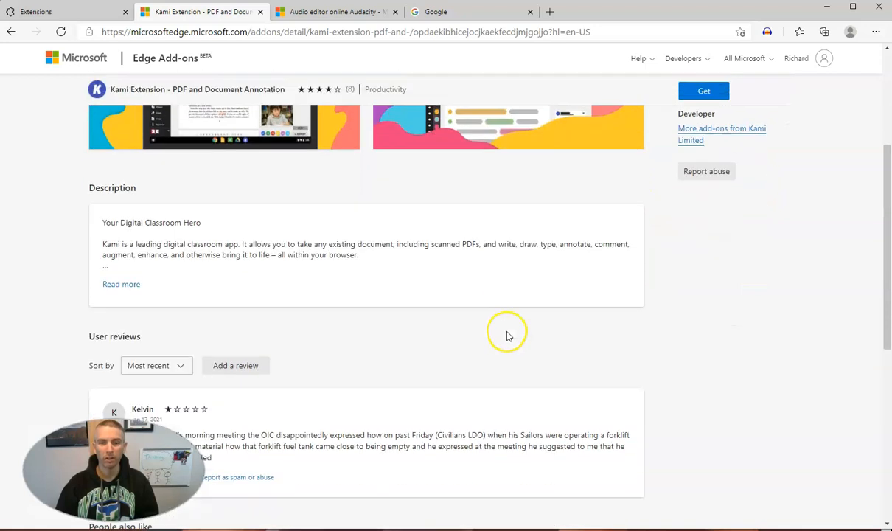
pyautogui.scroll(-3)
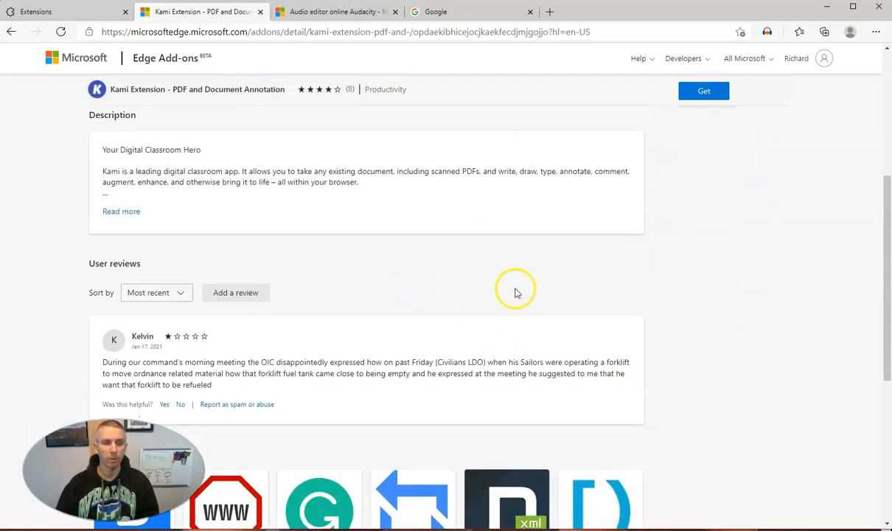
pyautogui.scroll(3)
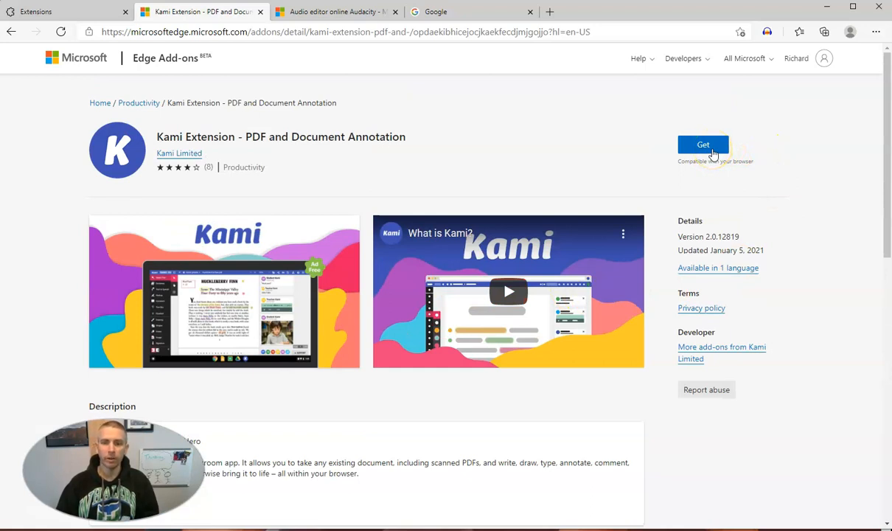
# Install the Kami extension via Get and Add extension, dismissing the added notice
pyautogui.click(701, 144)
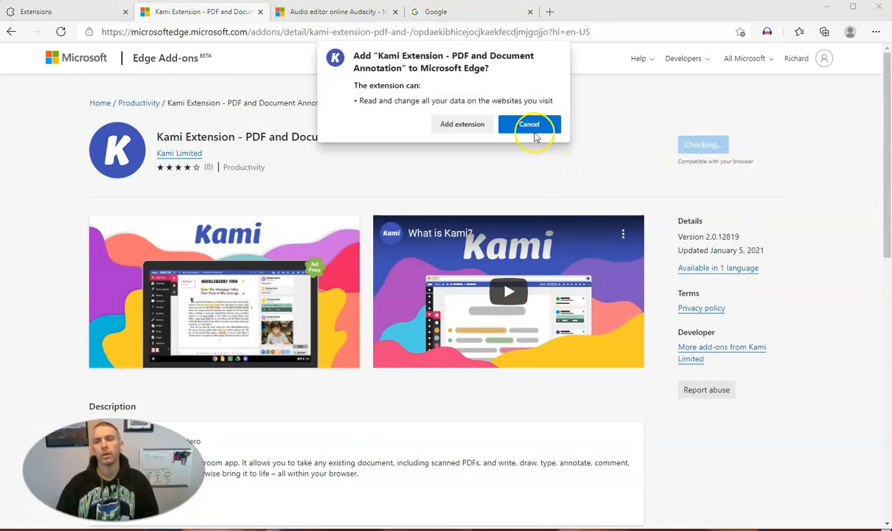
pyautogui.click(527, 124)
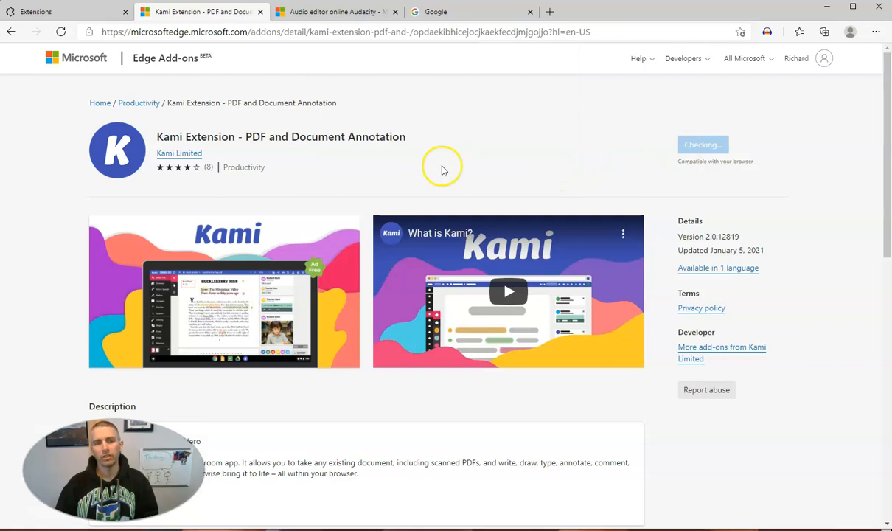
pyautogui.moveTo(554, 183)
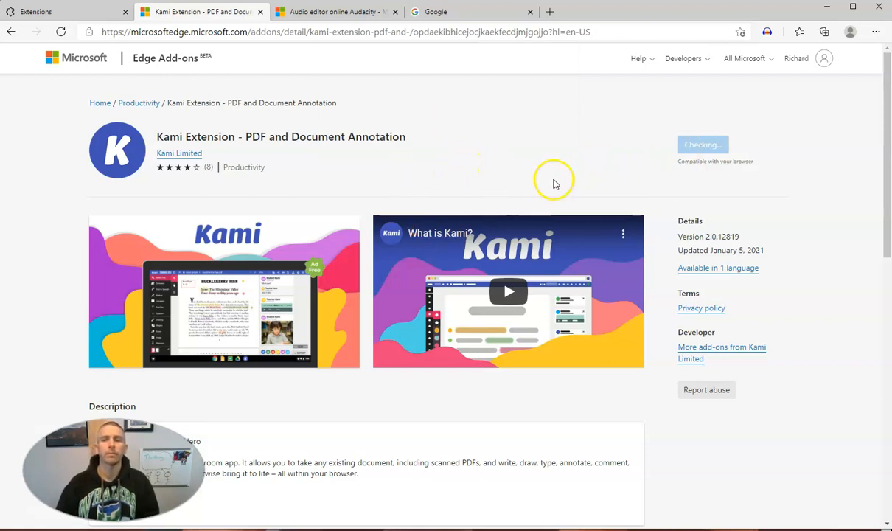
pyautogui.click(701, 144)
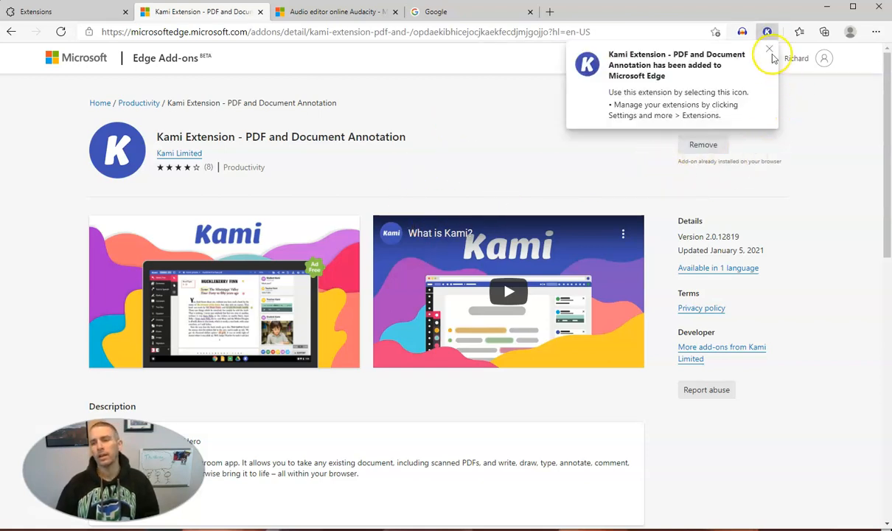
pyautogui.moveTo(766, 41)
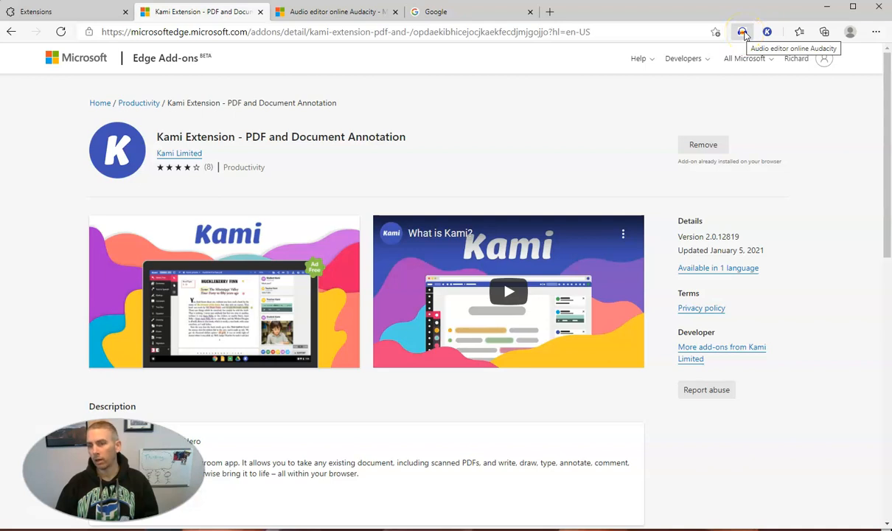
# Switch to the Audio editor online Audacity store page tab
pyautogui.click(336, 11)
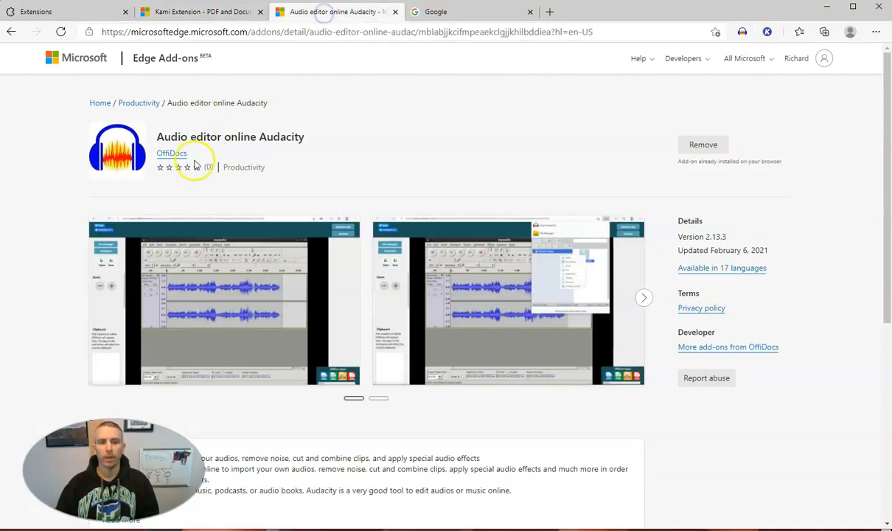
pyautogui.moveTo(647, 260)
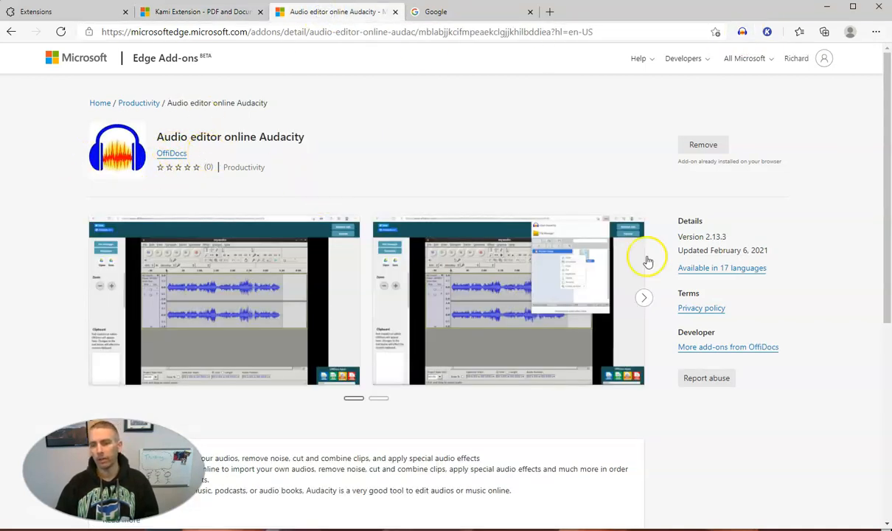
pyautogui.moveTo(750, 249)
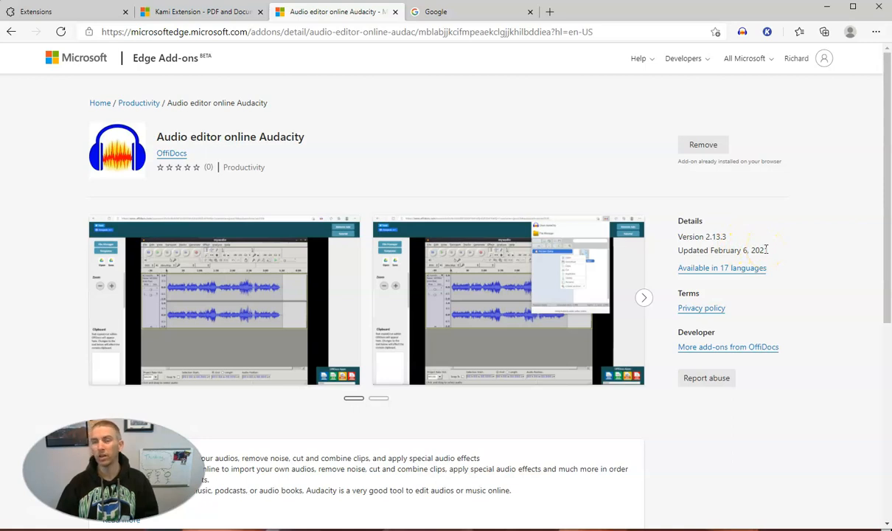
pyautogui.moveTo(605, 165)
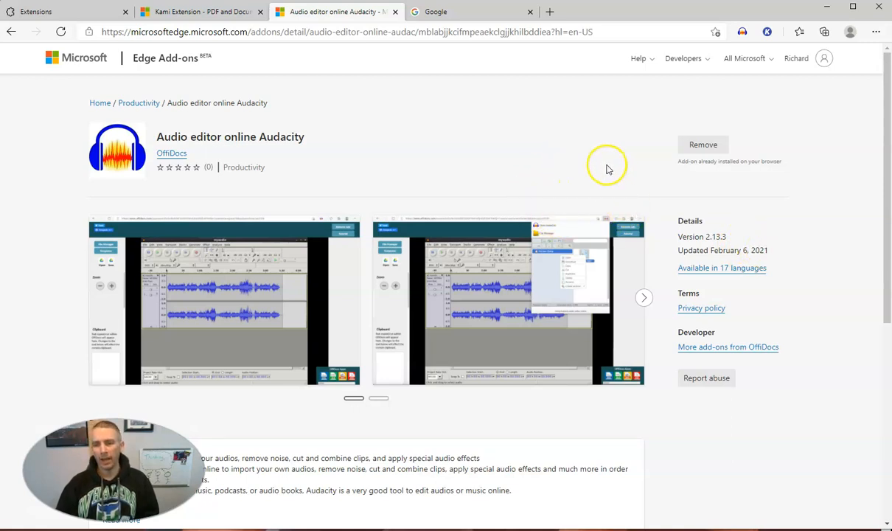
pyautogui.moveTo(633, 180)
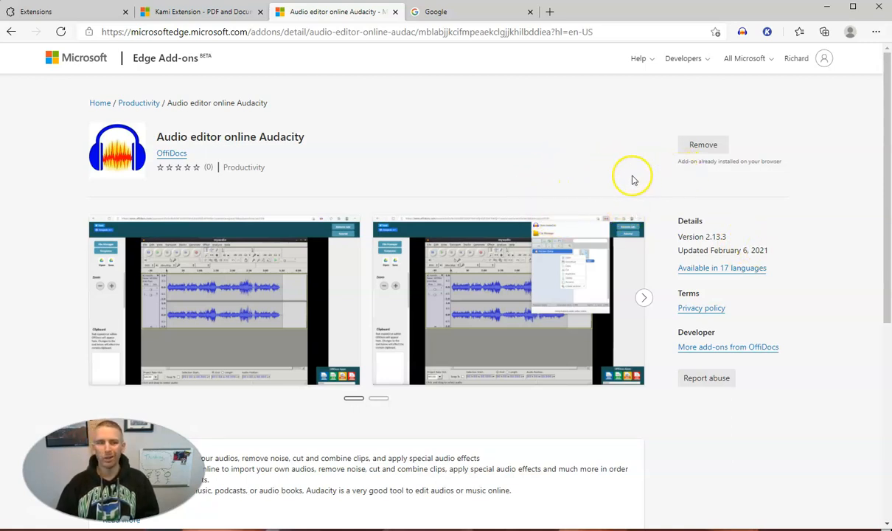
pyautogui.moveTo(534, 174)
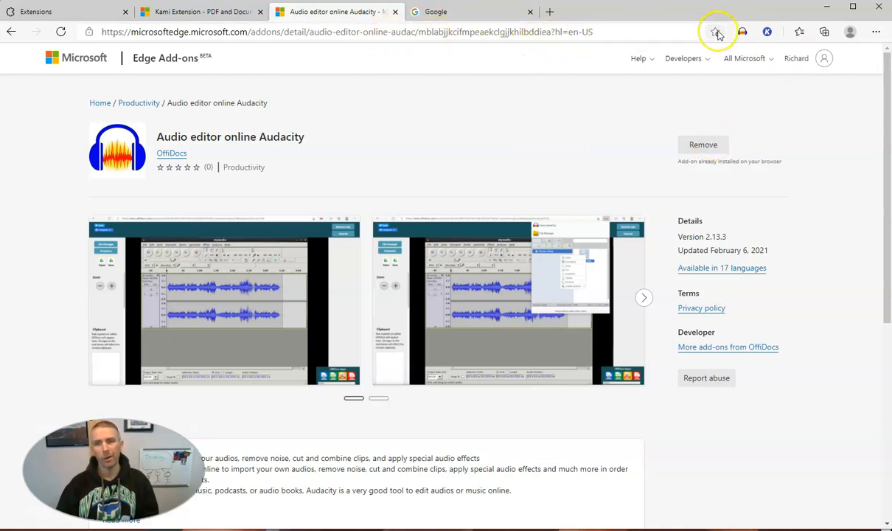
pyautogui.moveTo(743, 33)
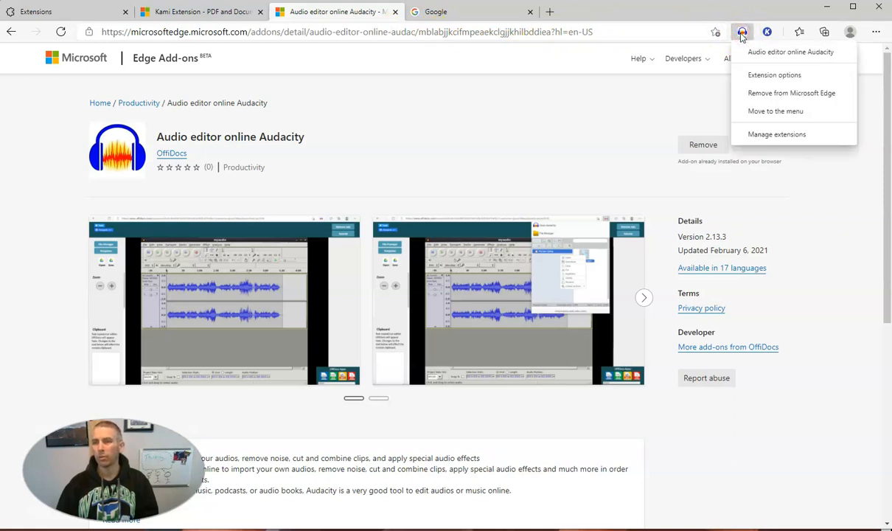
pyautogui.moveTo(778, 97)
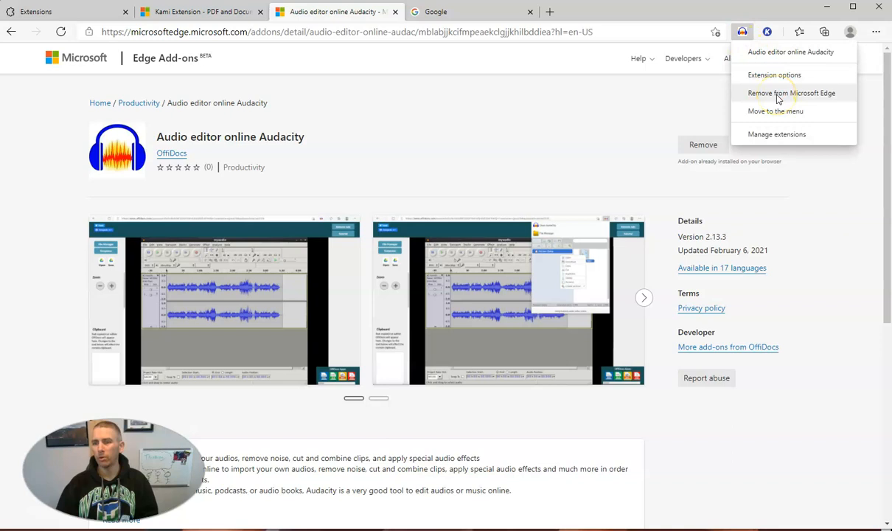
# Remove the Audacity add-on from Edge so its store page shows Get again
pyautogui.click(790, 93)
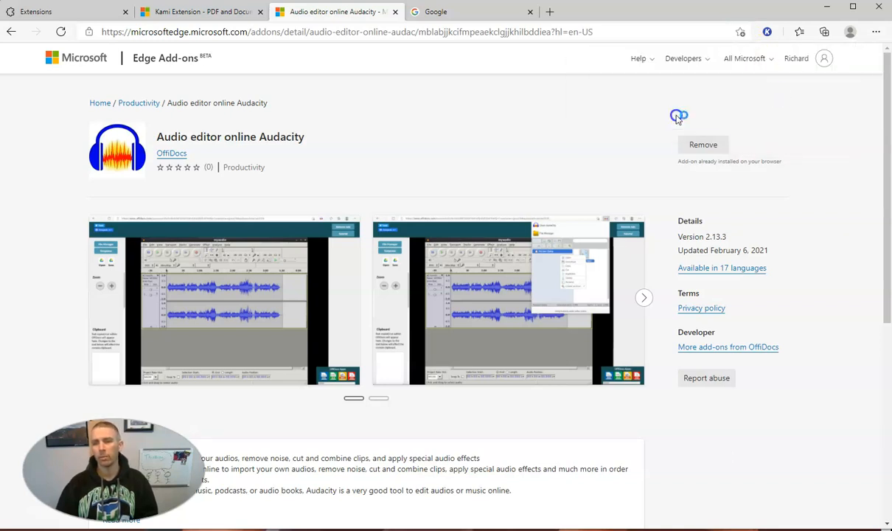
pyautogui.click(701, 145)
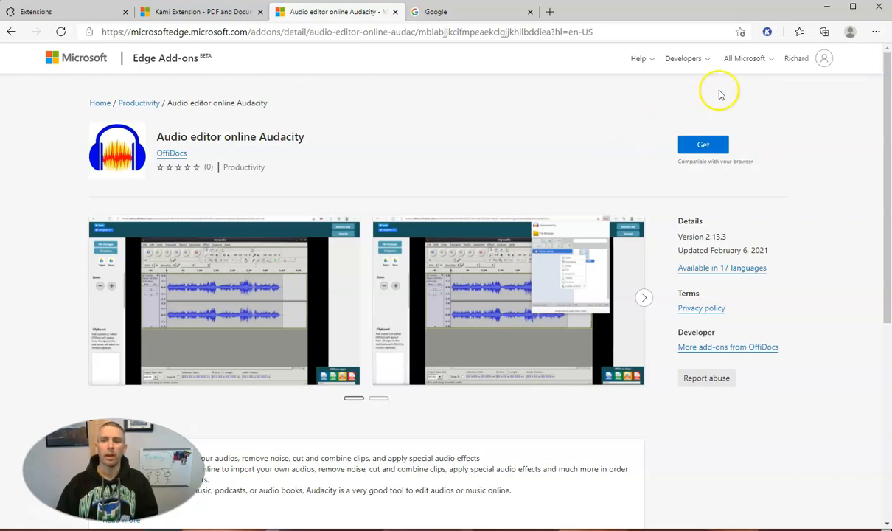
pyautogui.moveTo(643, 114)
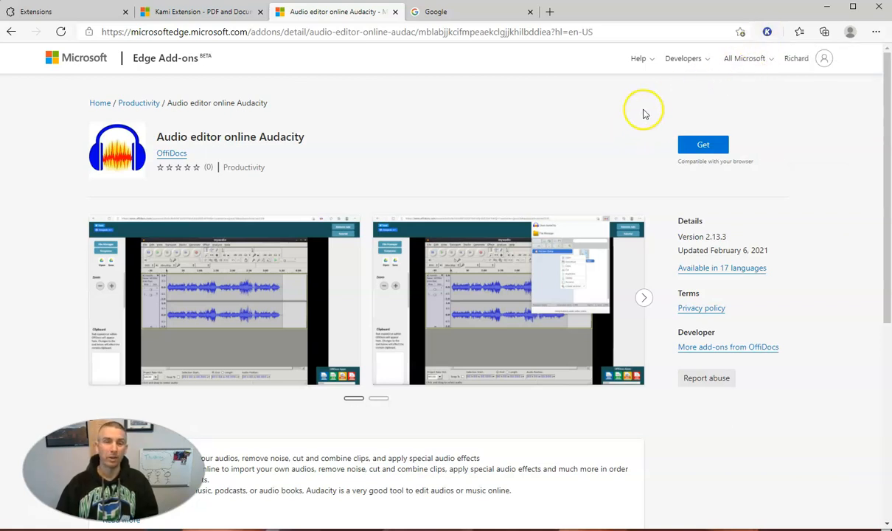
pyautogui.moveTo(619, 136)
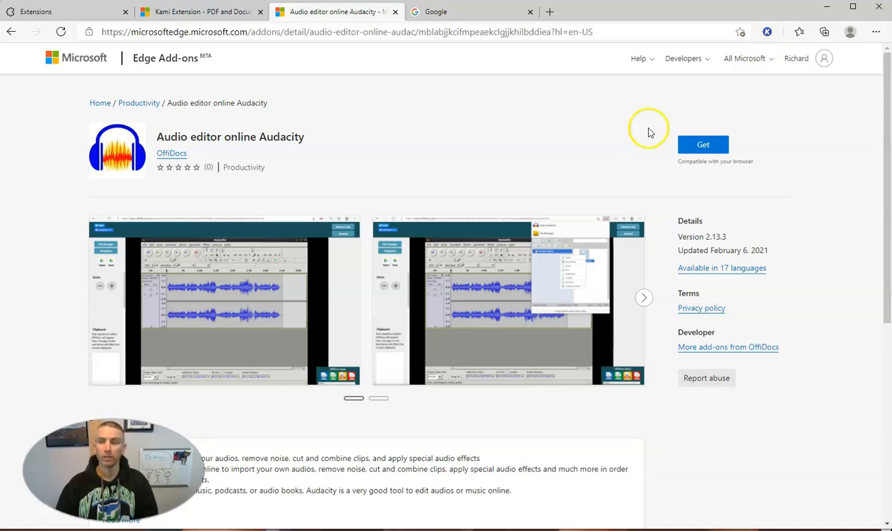
pyautogui.moveTo(778, 203)
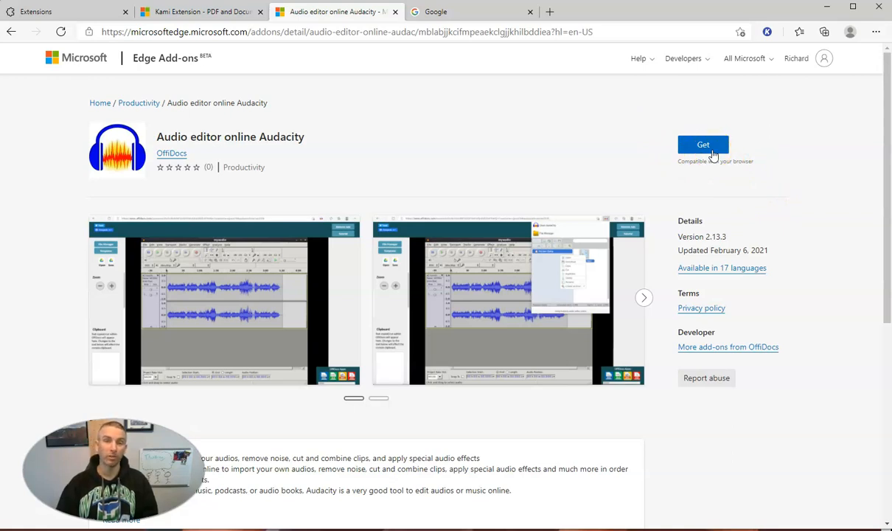
pyautogui.moveTo(100, 377)
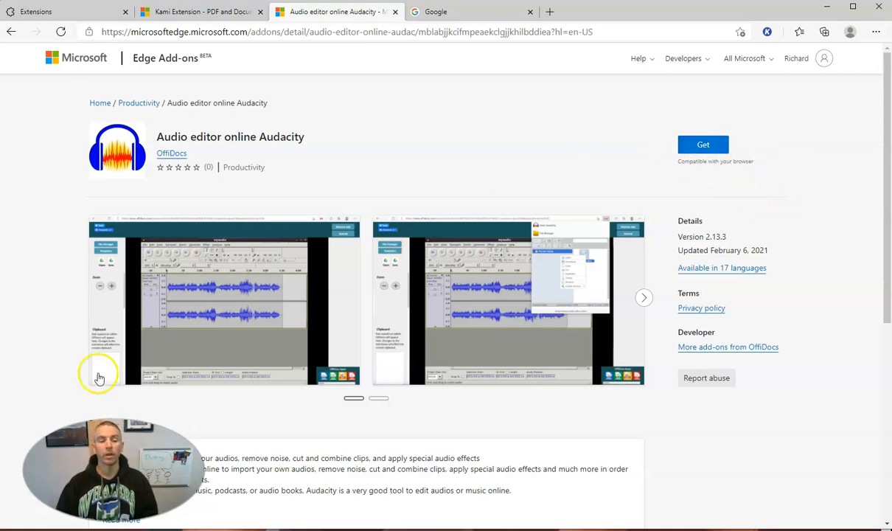